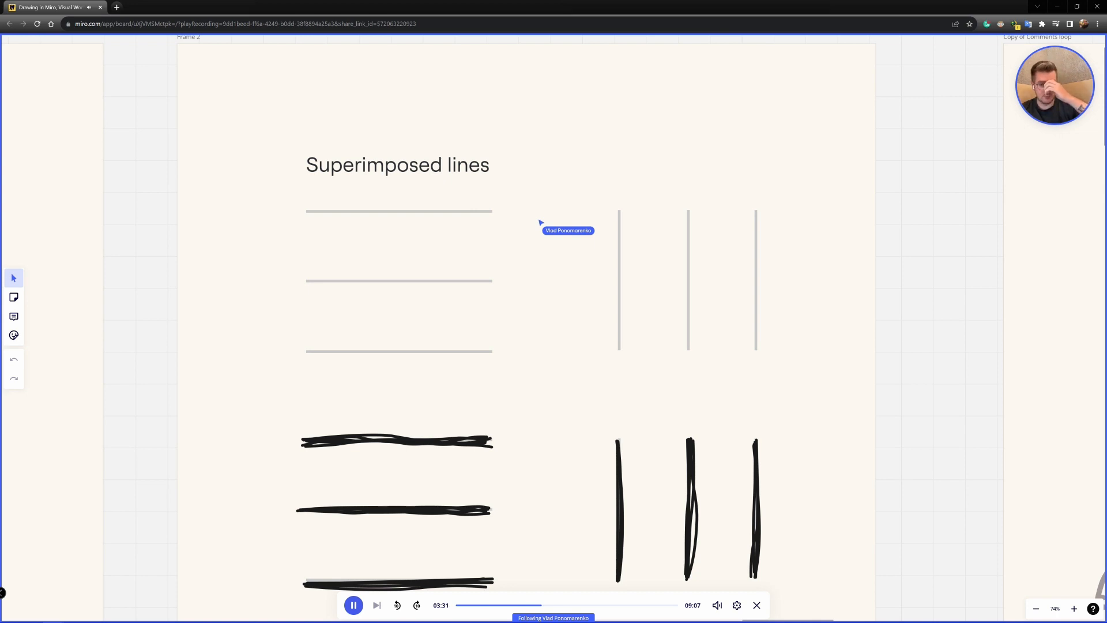
{"action": "mouse_move", "coordinate": [300, 213]}
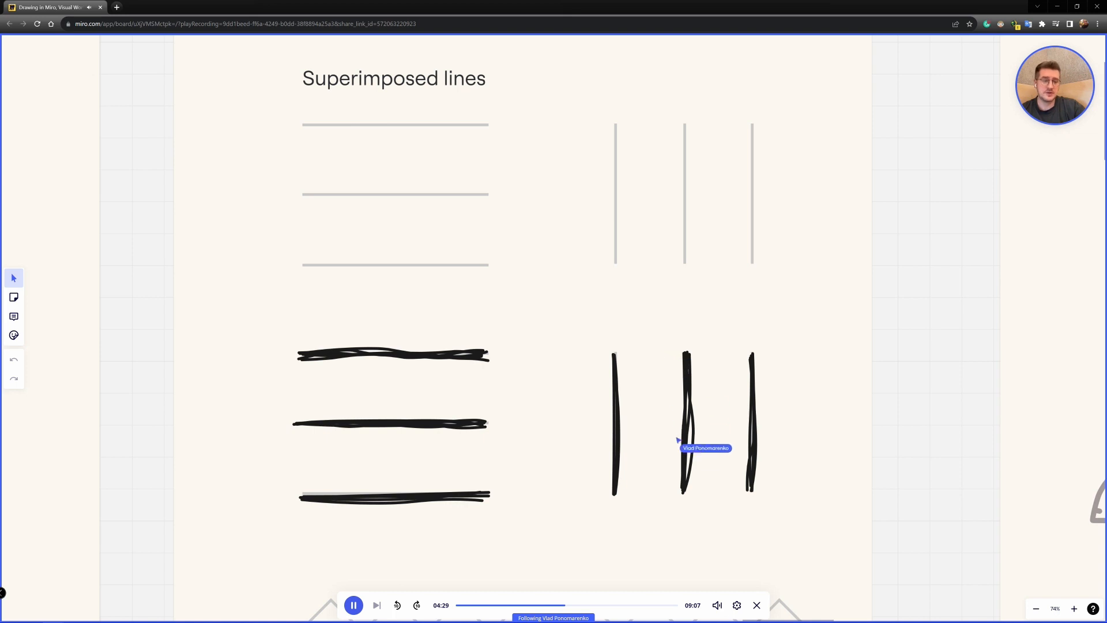
{"action": "scroll", "scroll_direction": "down", "scroll_amount": 3}
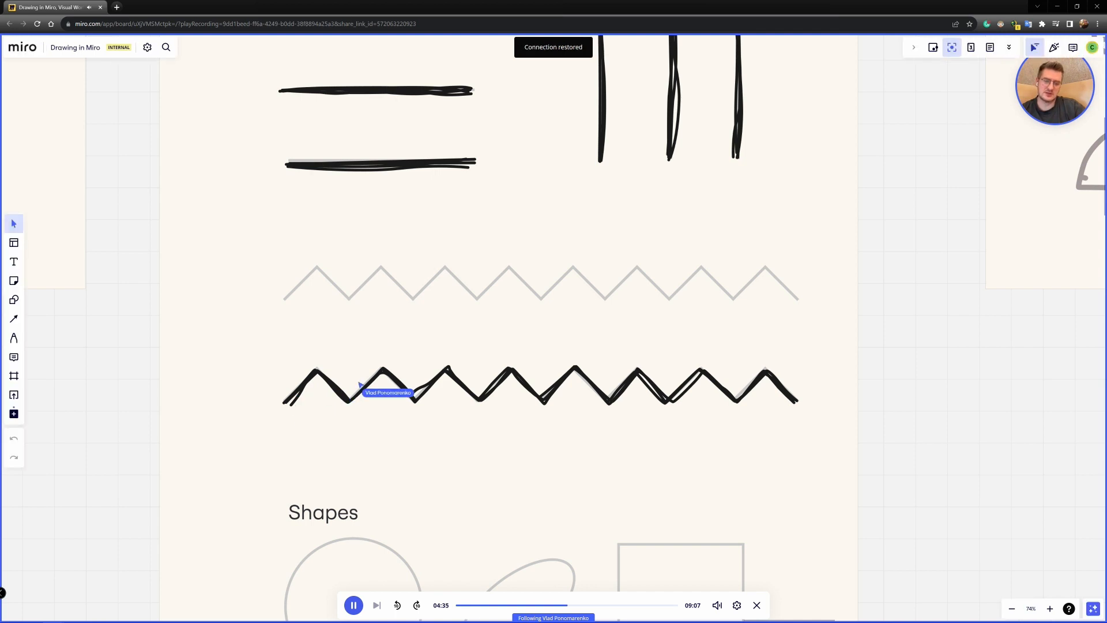
{"action": "scroll", "scroll_direction": "down", "scroll_amount": 3}
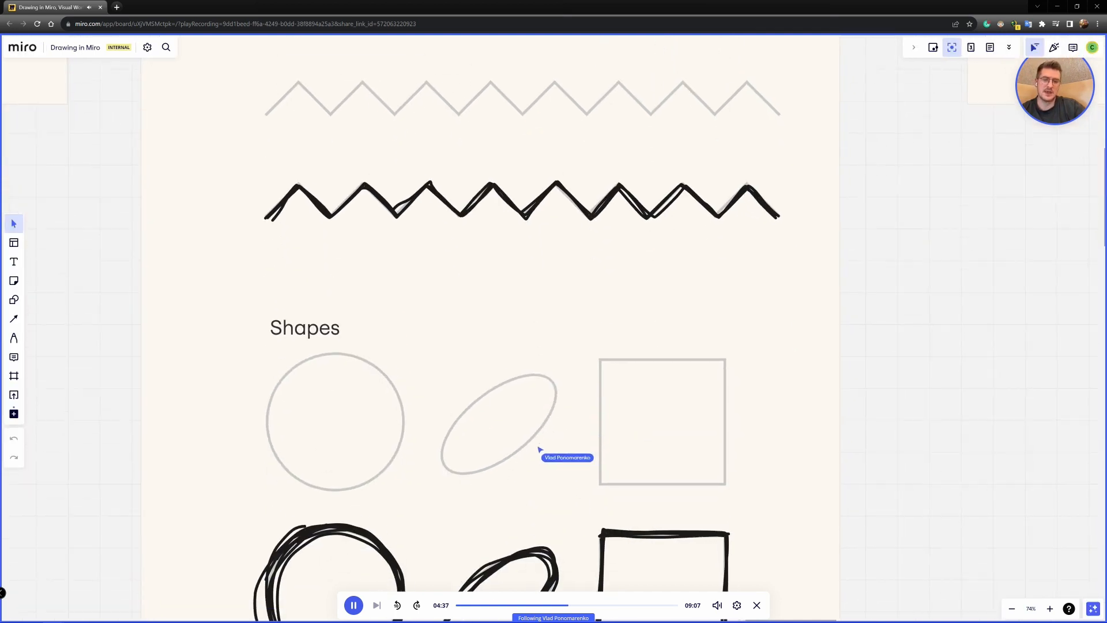
{"action": "scroll", "scroll_direction": "down", "scroll_amount": 3}
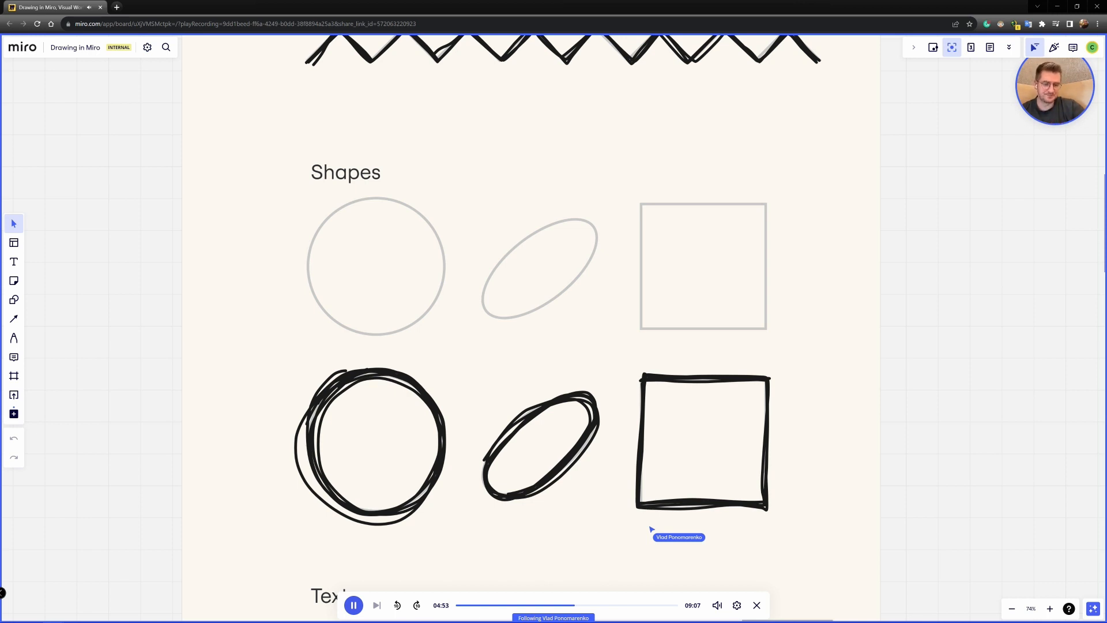
{"action": "scroll", "scroll_direction": "down", "scroll_amount": 3}
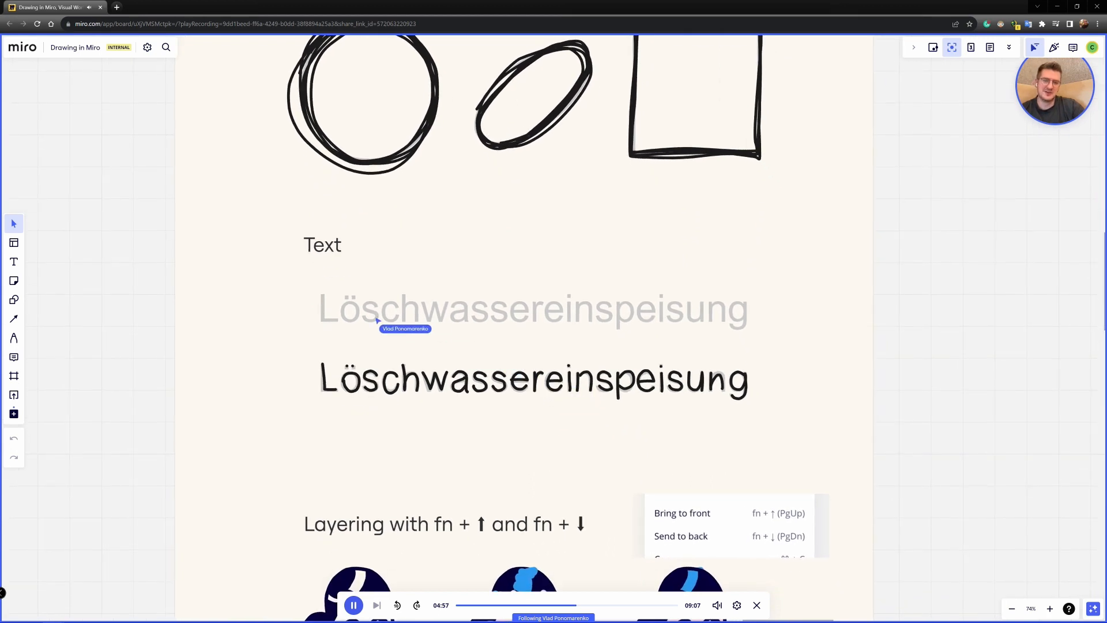
{"action": "mouse_move", "coordinate": [765, 321]}
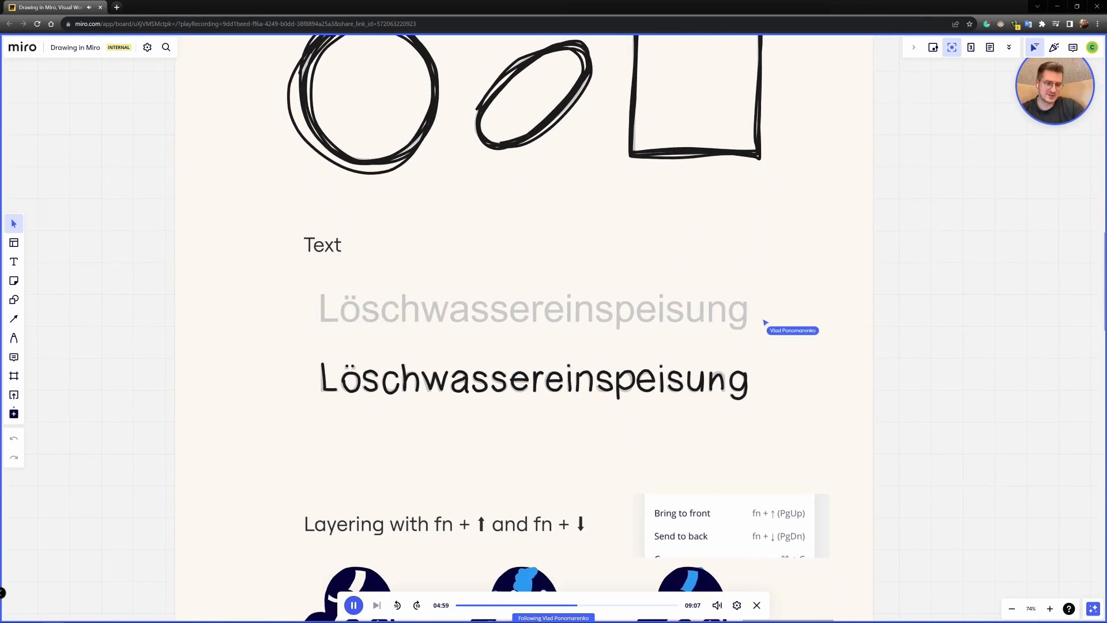
{"action": "mouse_move", "coordinate": [611, 414]}
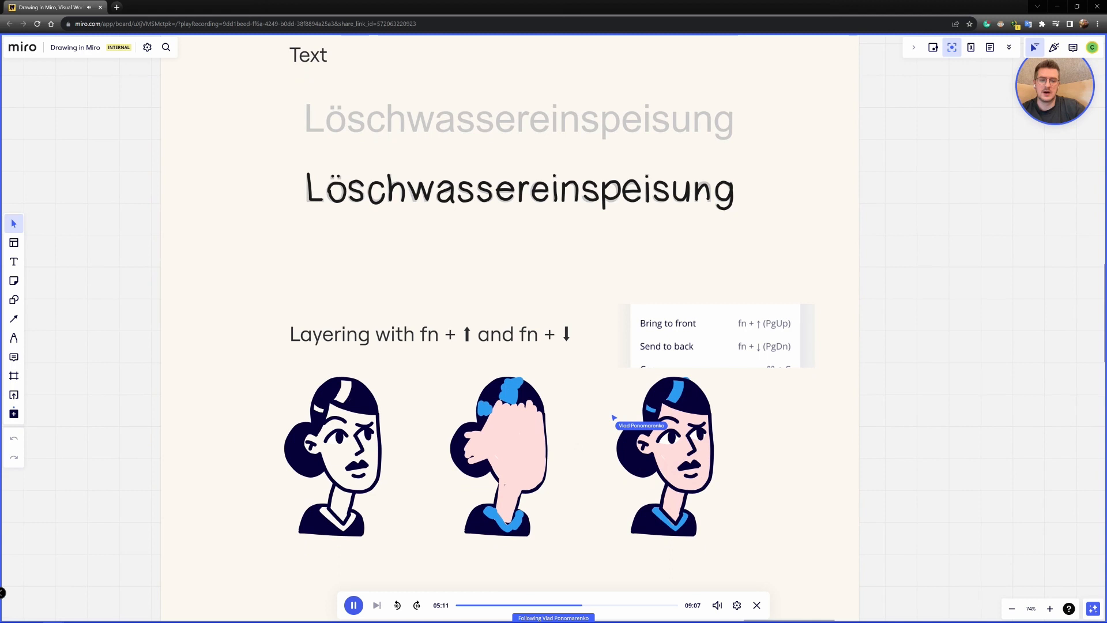
{"action": "scroll", "scroll_direction": "down", "scroll_amount": 3}
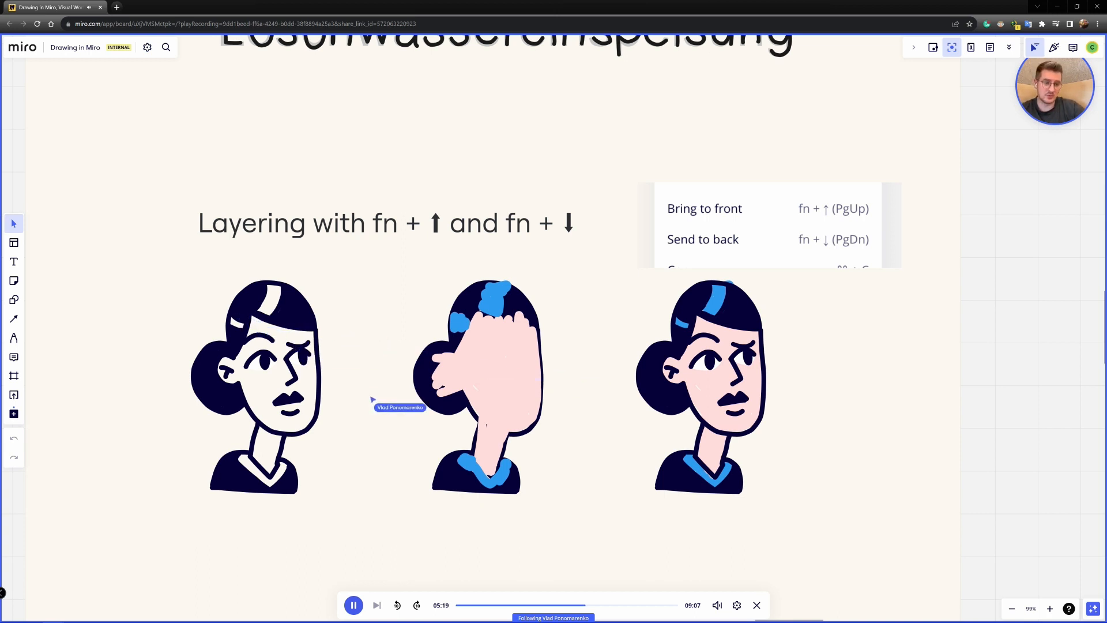
{"action": "mouse_move", "coordinate": [717, 387]}
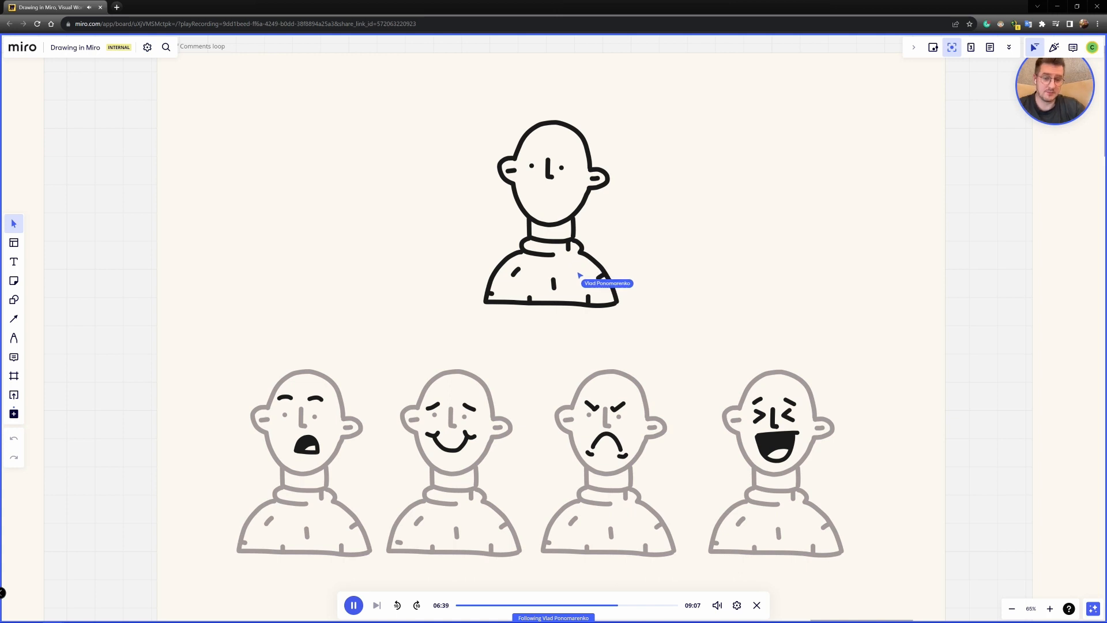
{"action": "mouse_move", "coordinate": [715, 279]}
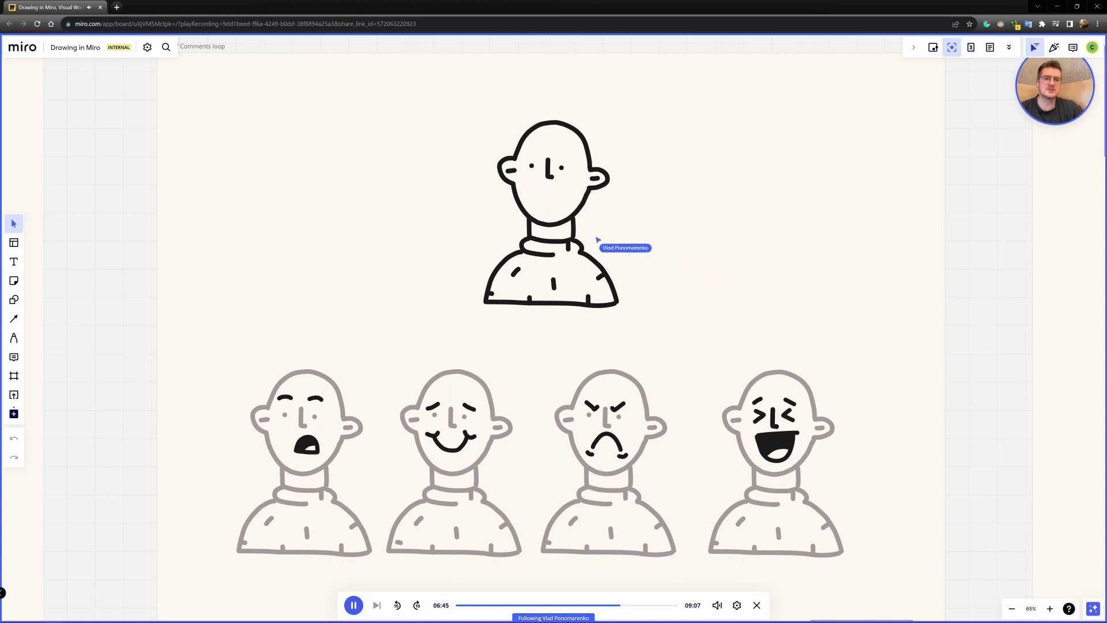
{"action": "mouse_move", "coordinate": [541, 210]}
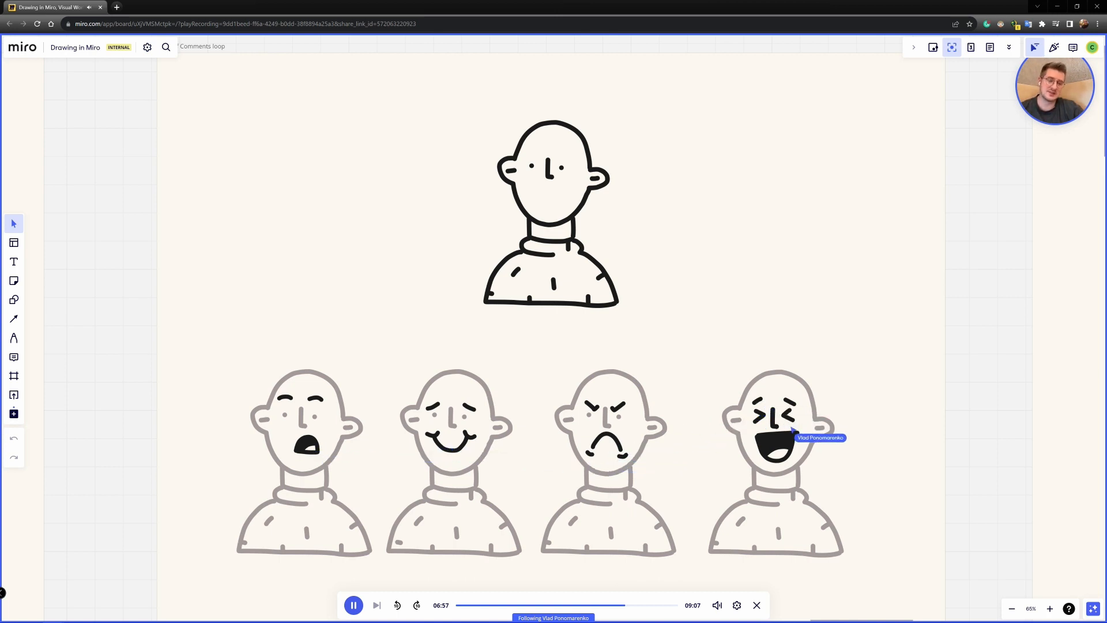
{"action": "mouse_move", "coordinate": [521, 432]}
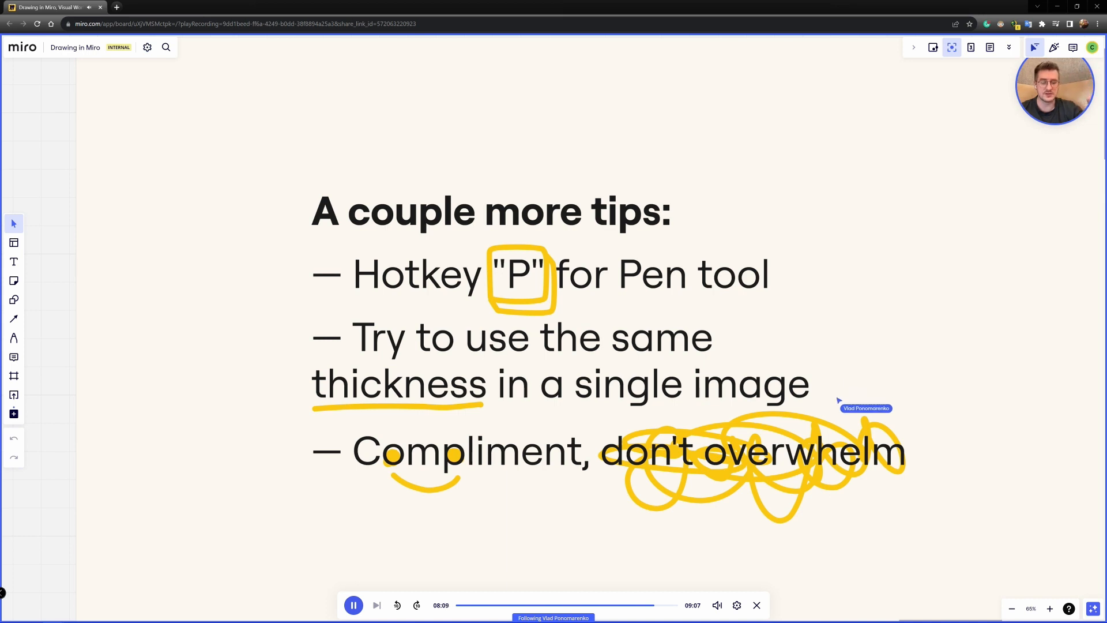
{"action": "mouse_move", "coordinate": [482, 373]}
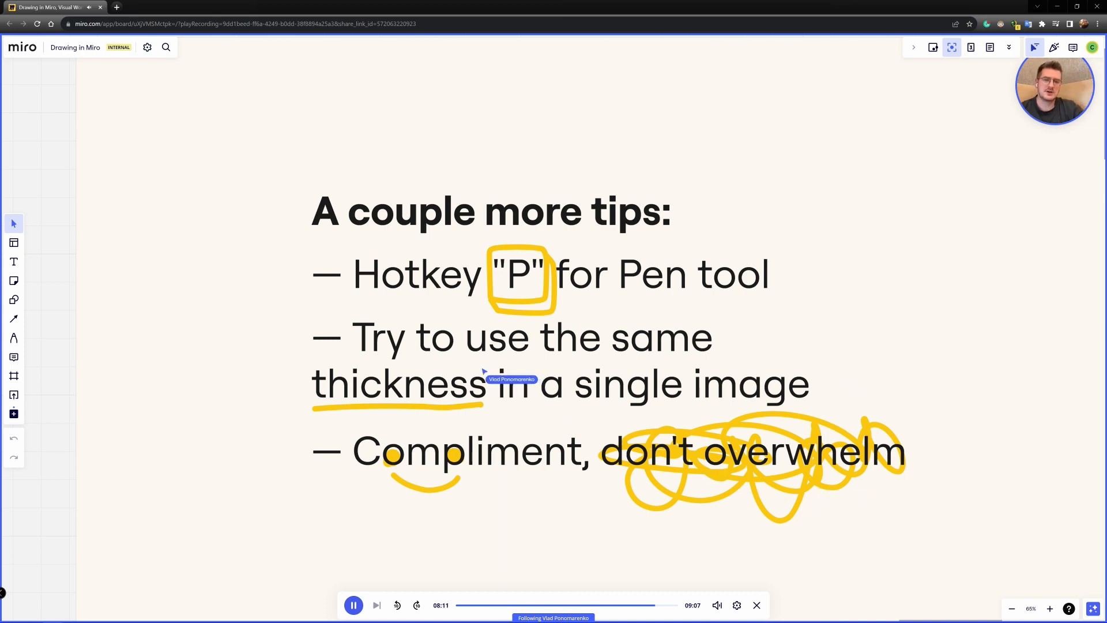